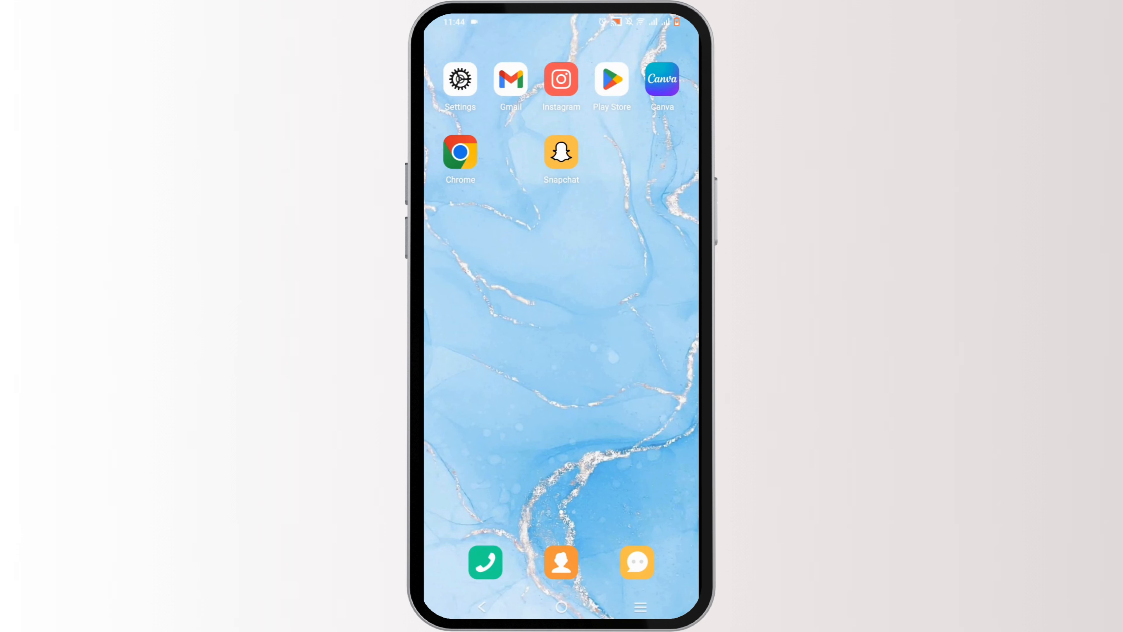
# Step: Pull down the notification shade to expand the quick settings panel
pyautogui.scroll(-3)
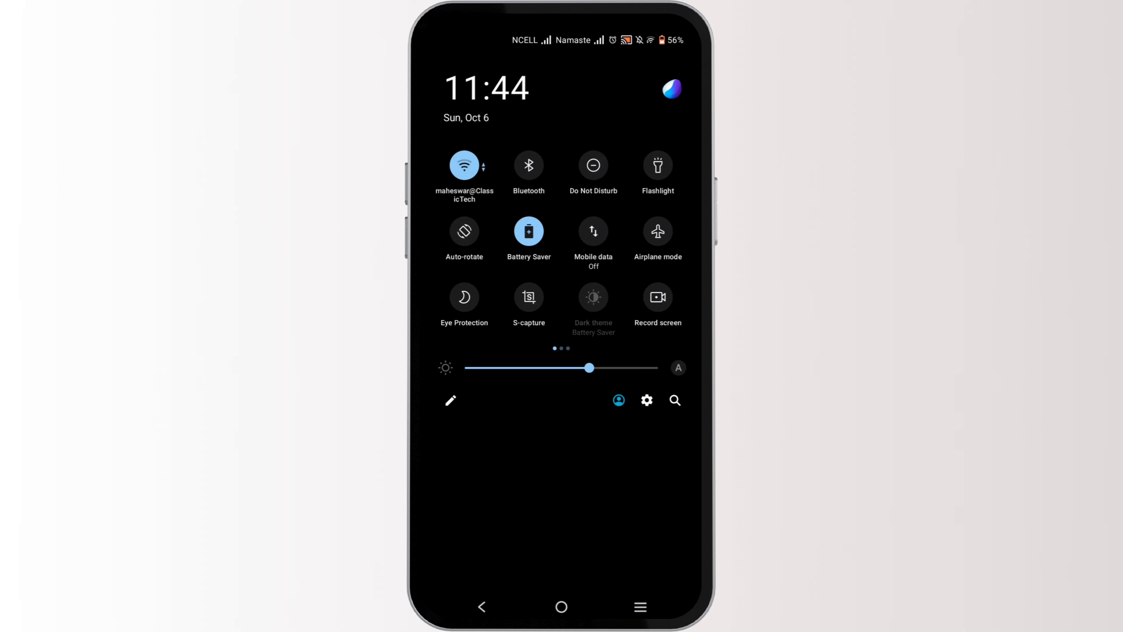
# Step: Toggle the Airplane mode tile on and then back off
pyautogui.click(658, 231)
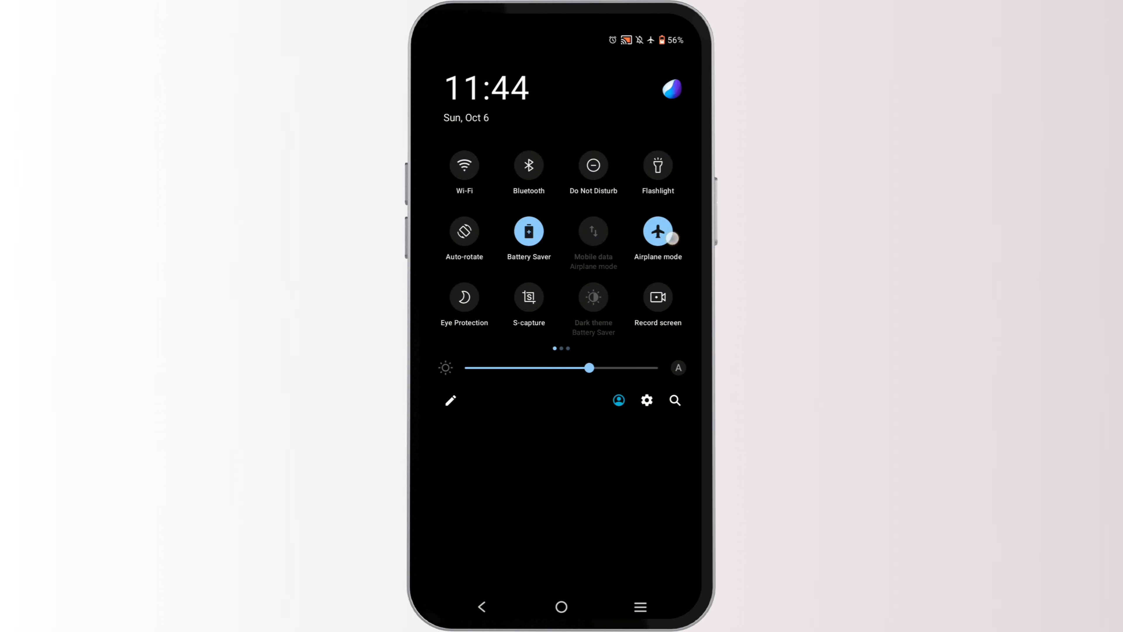
pyautogui.click(657, 231)
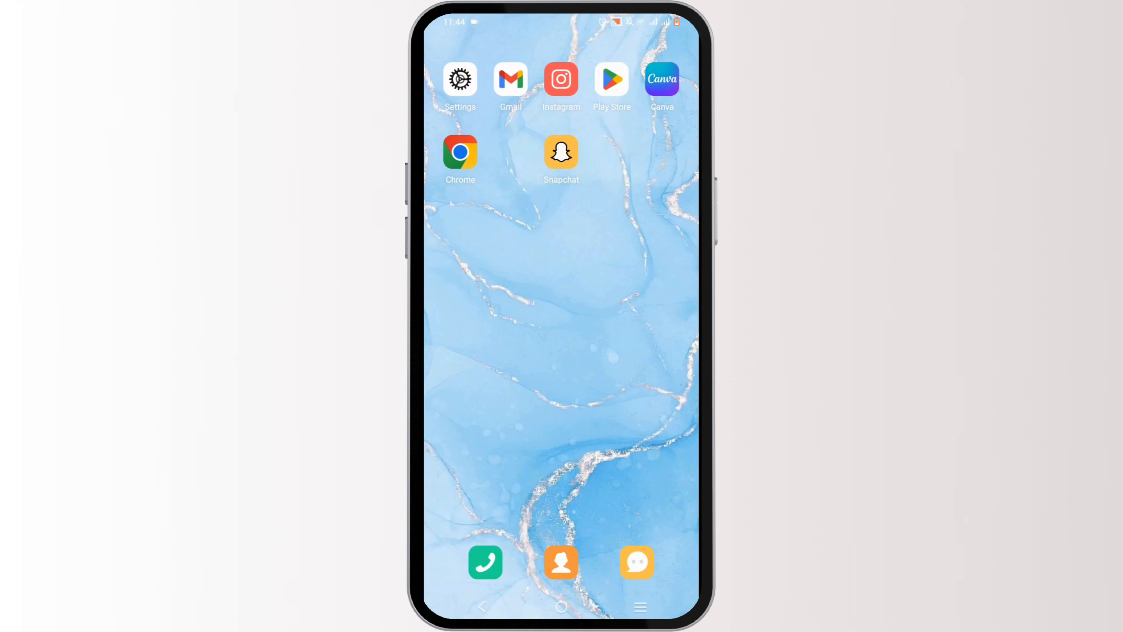
# Step: Reach Snapchat's App info page via Settings > Apps > All apps, searching 's'
pyautogui.click(461, 79)
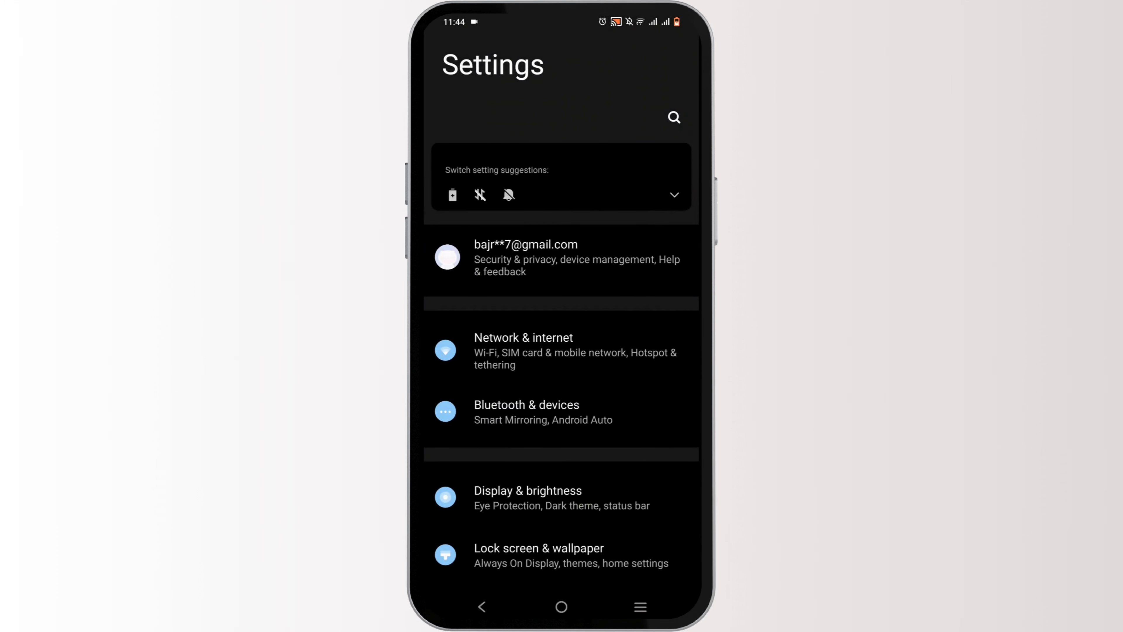
pyautogui.scroll(-3)
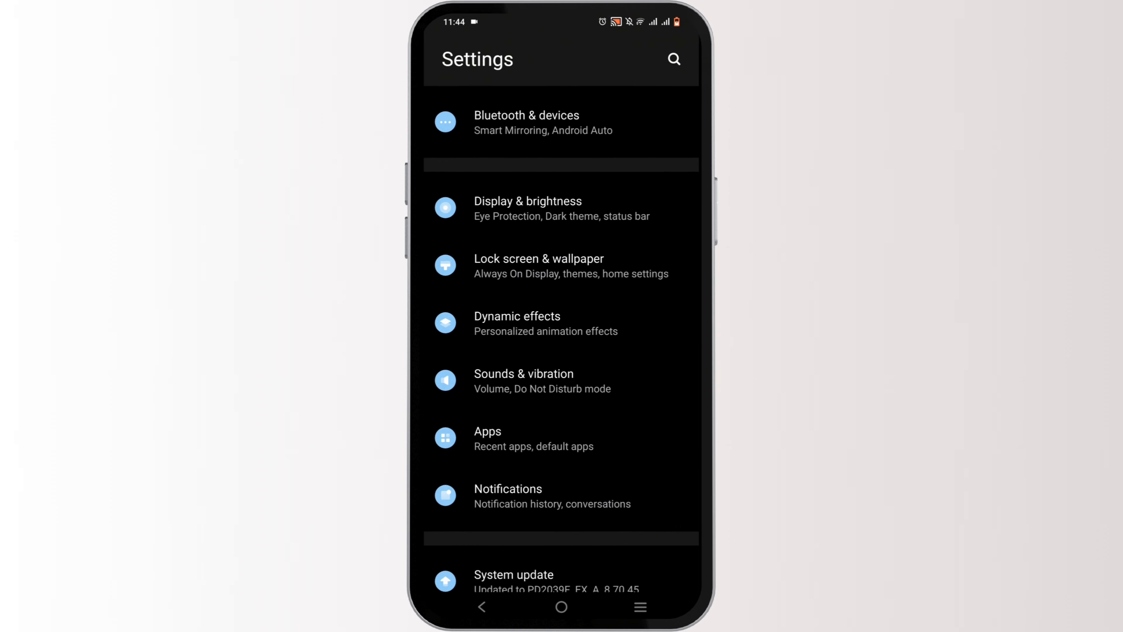
pyautogui.click(488, 431)
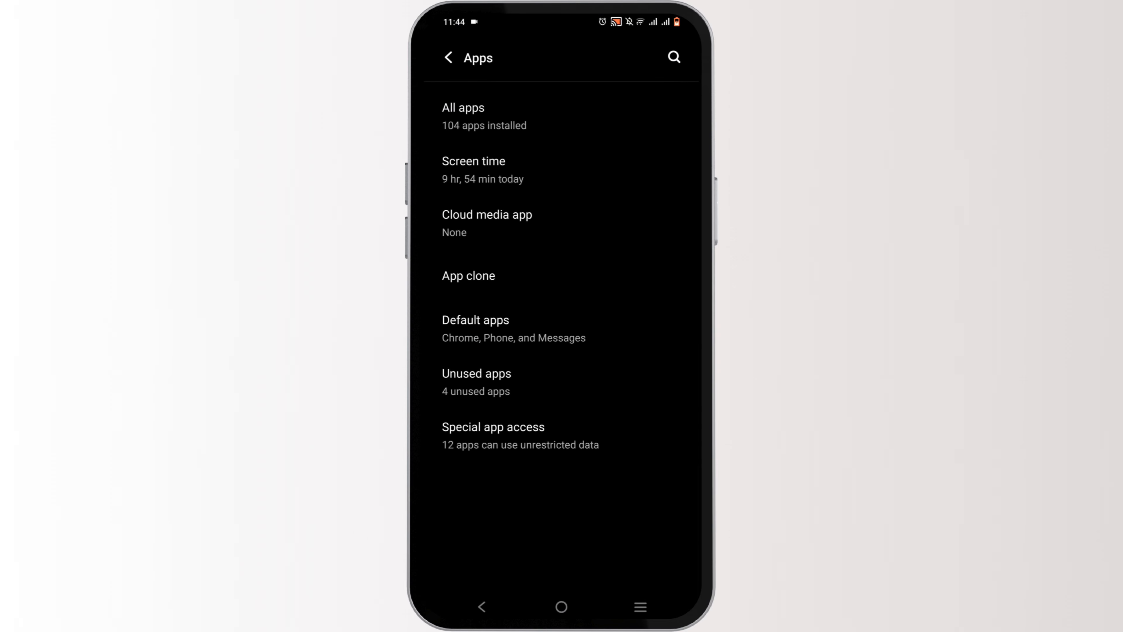
pyautogui.click(673, 57)
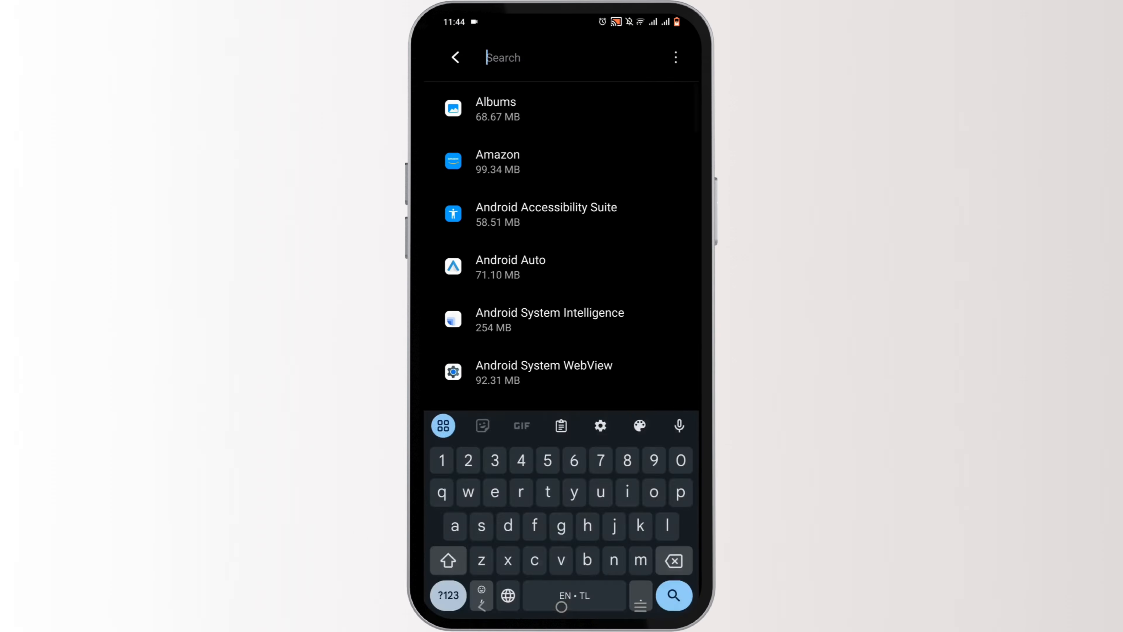
pyautogui.write('s')
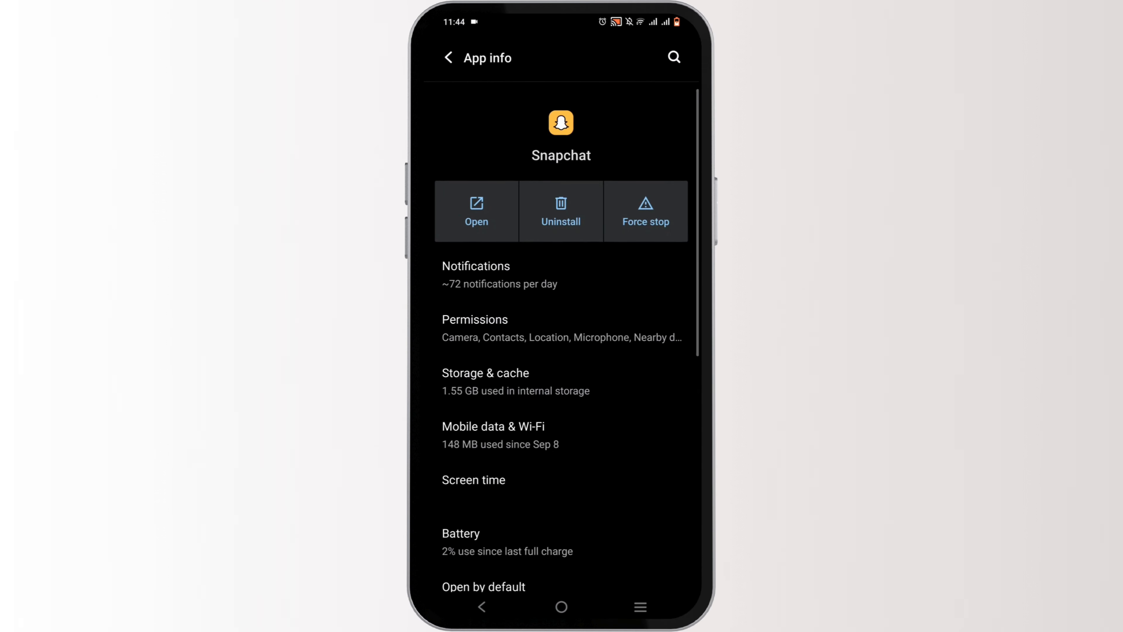
# Step: Force-stop Snapchat and clear its cached data from Storage & cache
pyautogui.click(645, 211)
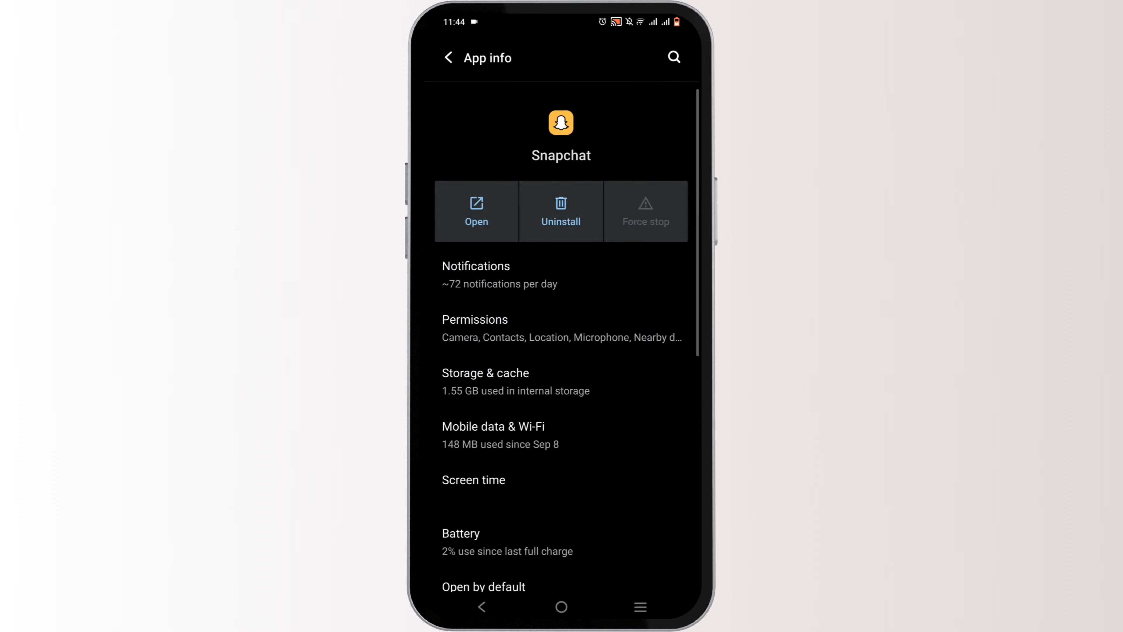
pyautogui.click(486, 373)
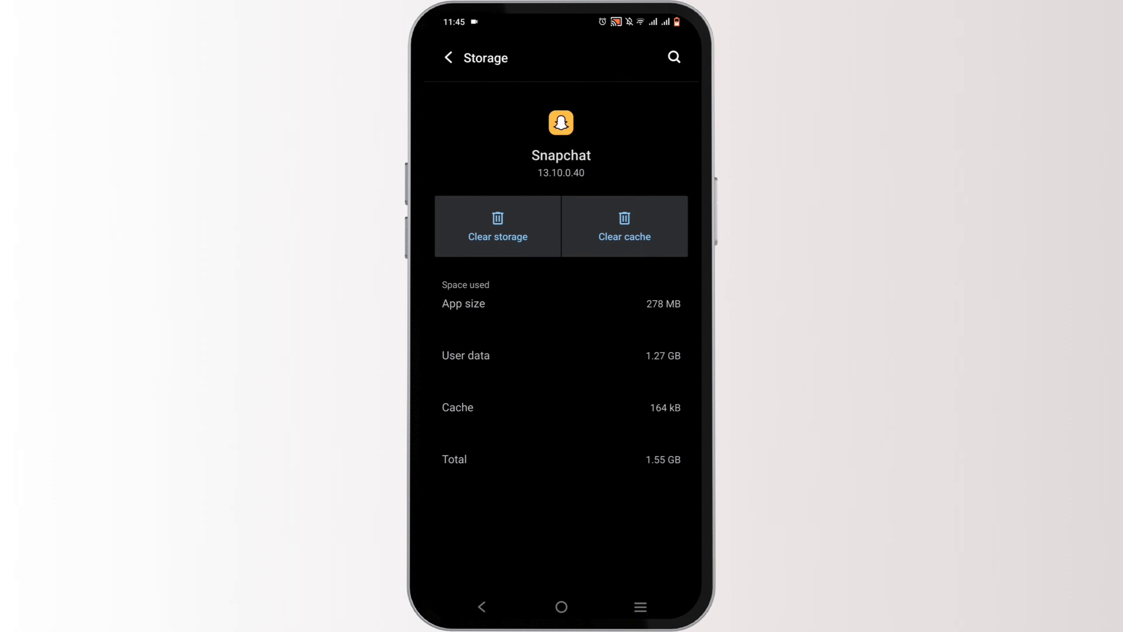
pyautogui.click(624, 225)
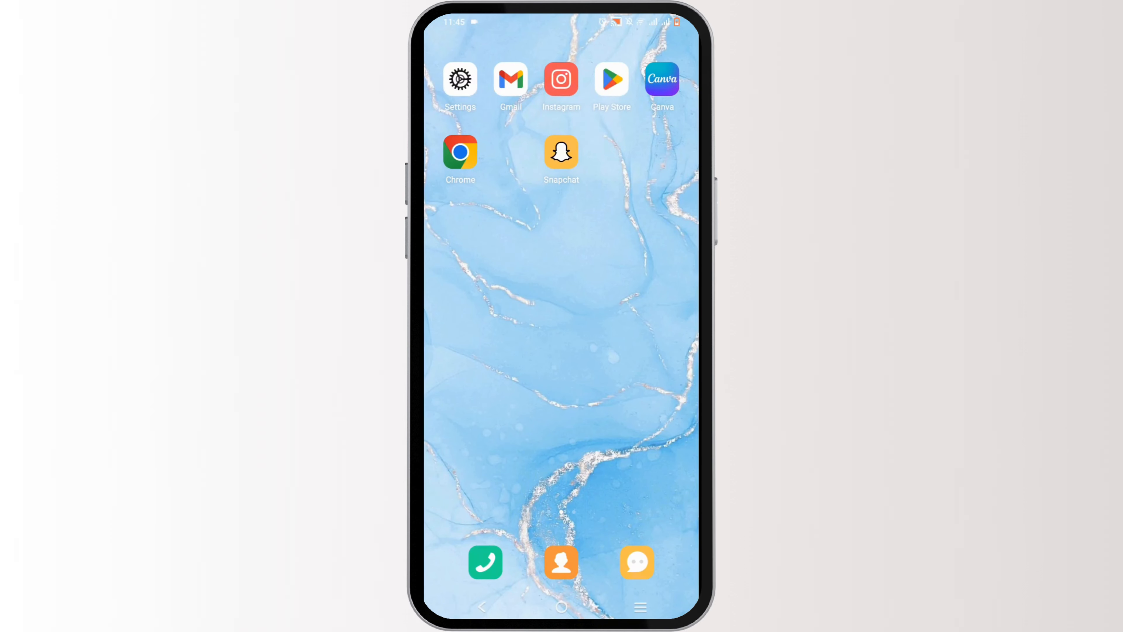
# Step: Search the Play Store for 'snapchat' and view its page showing no update pending
pyautogui.click(611, 78)
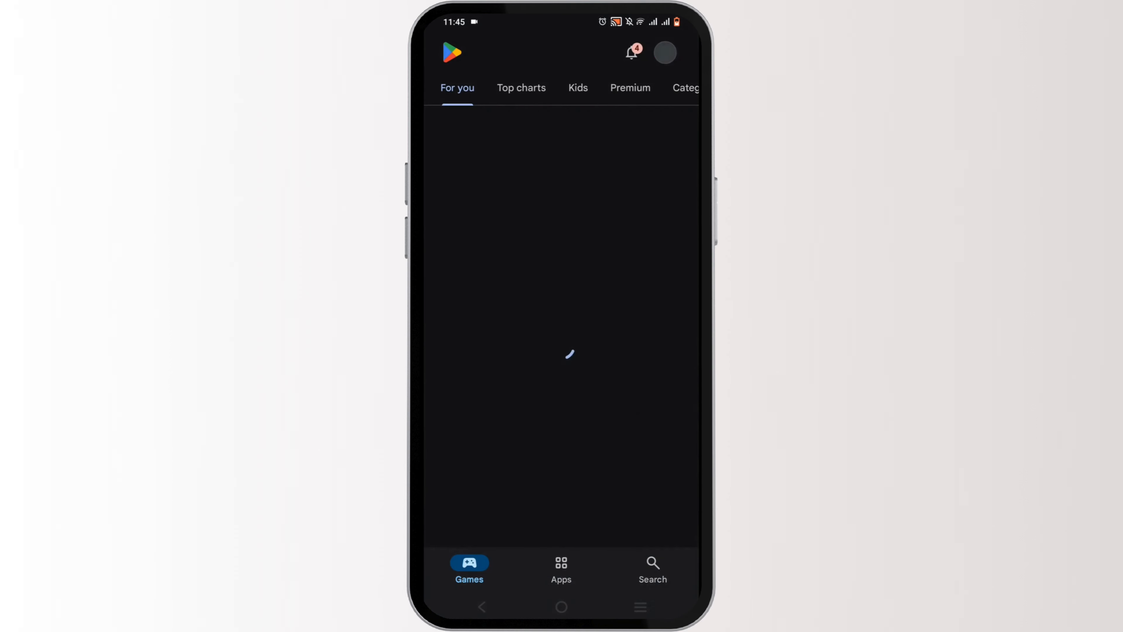
pyautogui.click(653, 564)
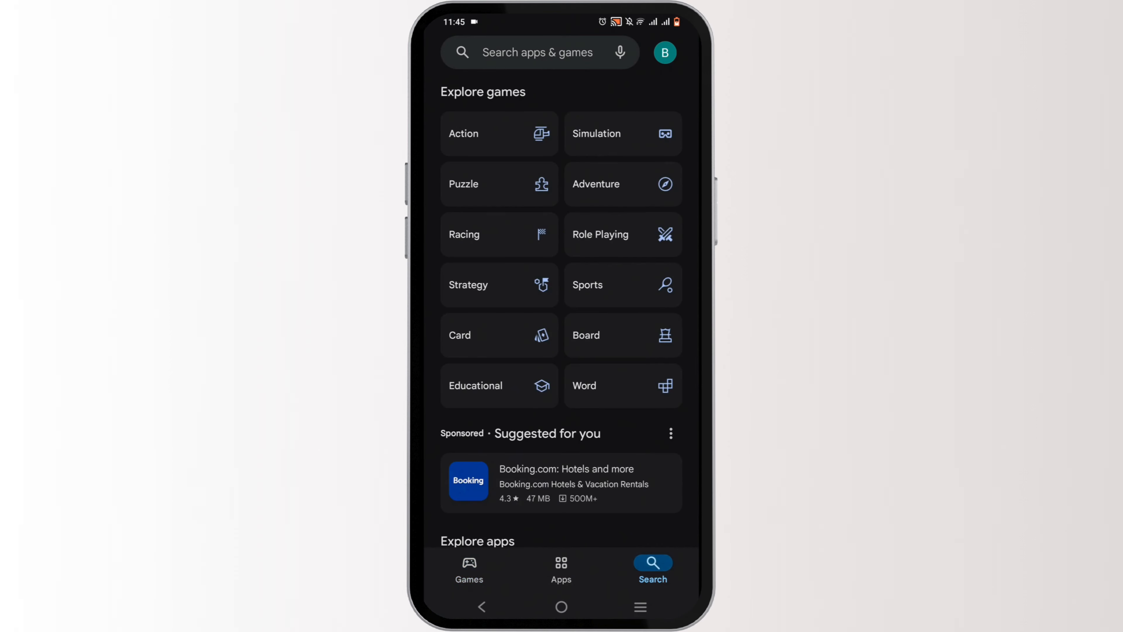
pyautogui.write('snapchat')
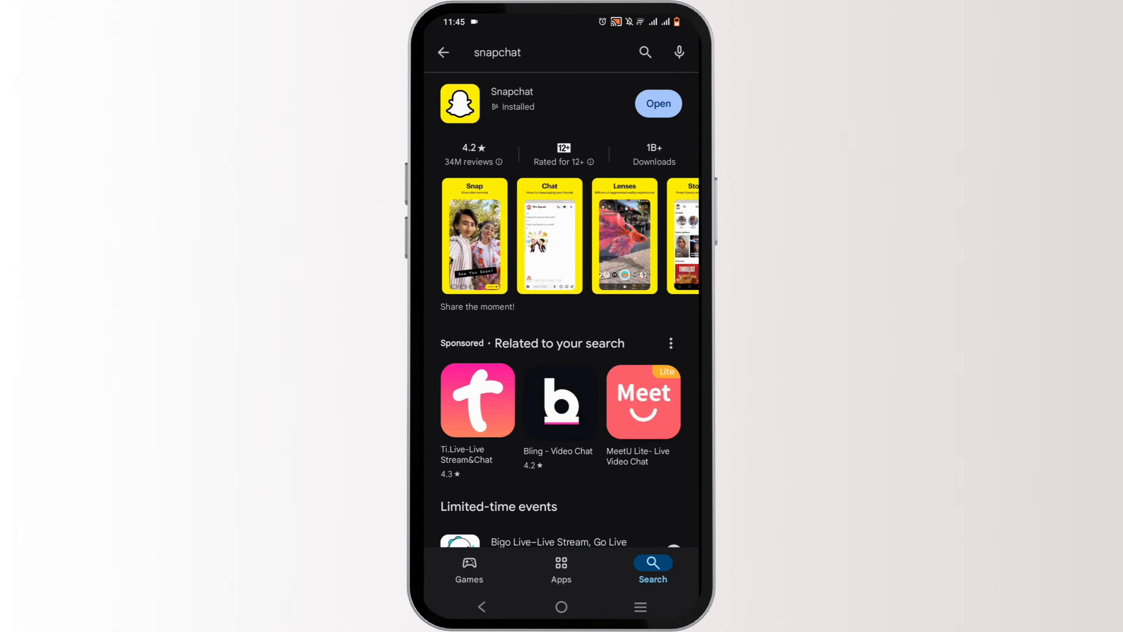
pyautogui.click(511, 91)
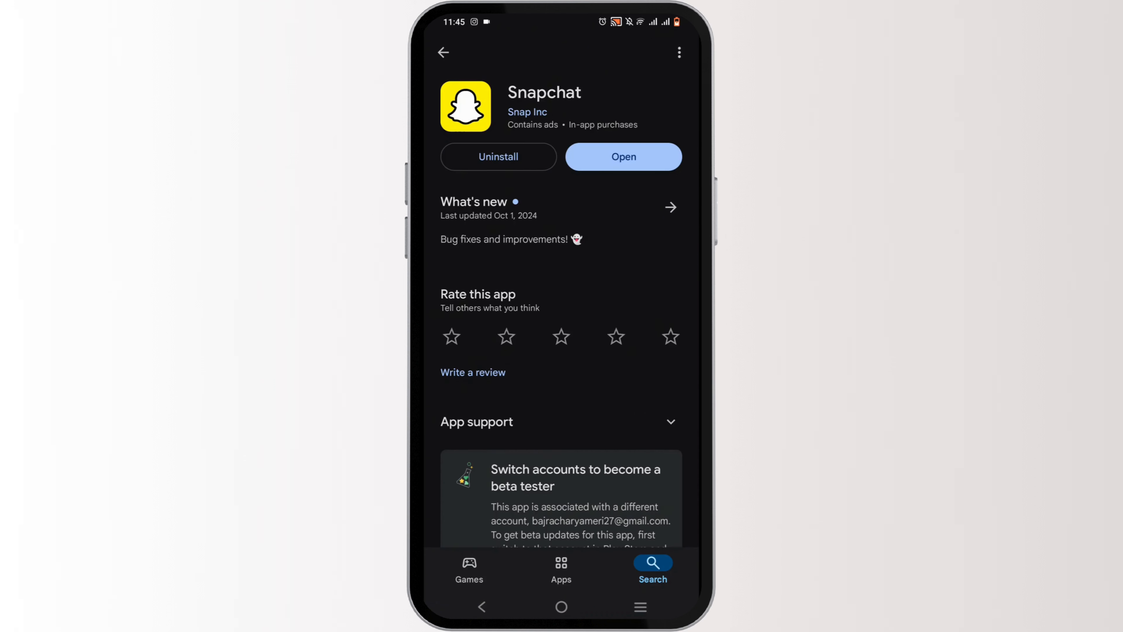